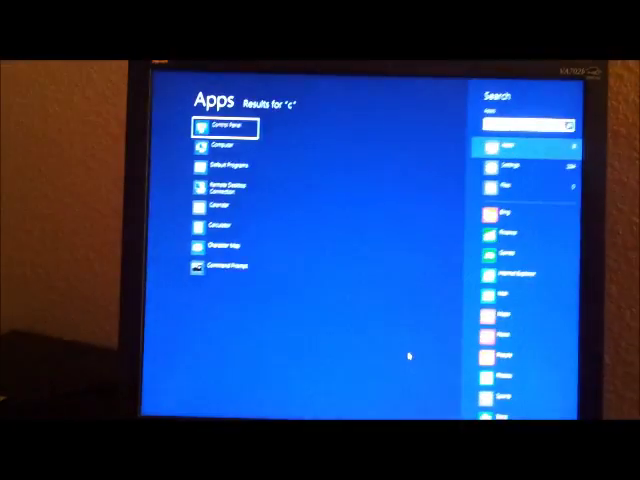
type("ont")
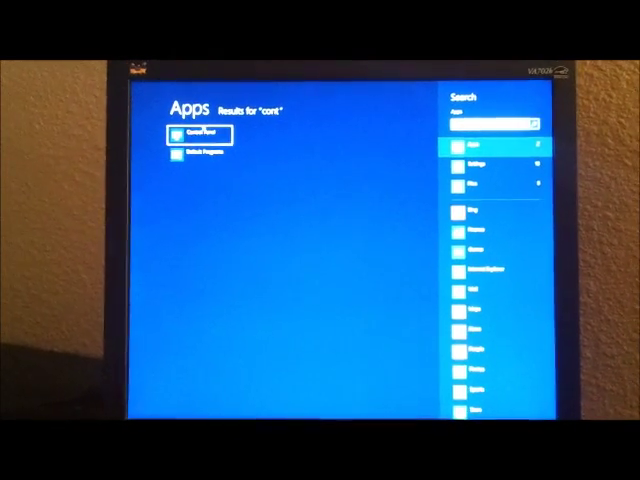